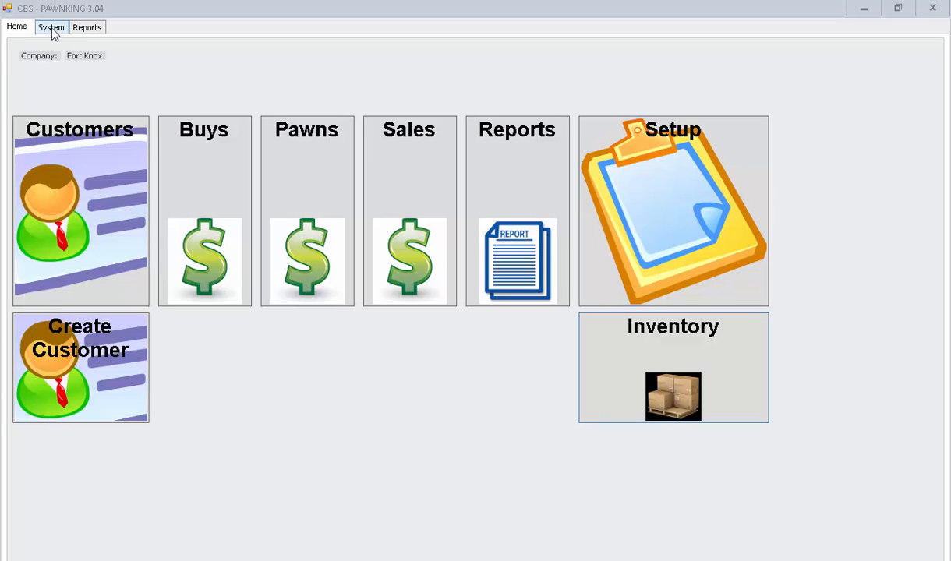
# Step: Review the States, ID Types and Genders lists under System, leaving the empty Zip Codes list open
pyautogui.click(50, 28)
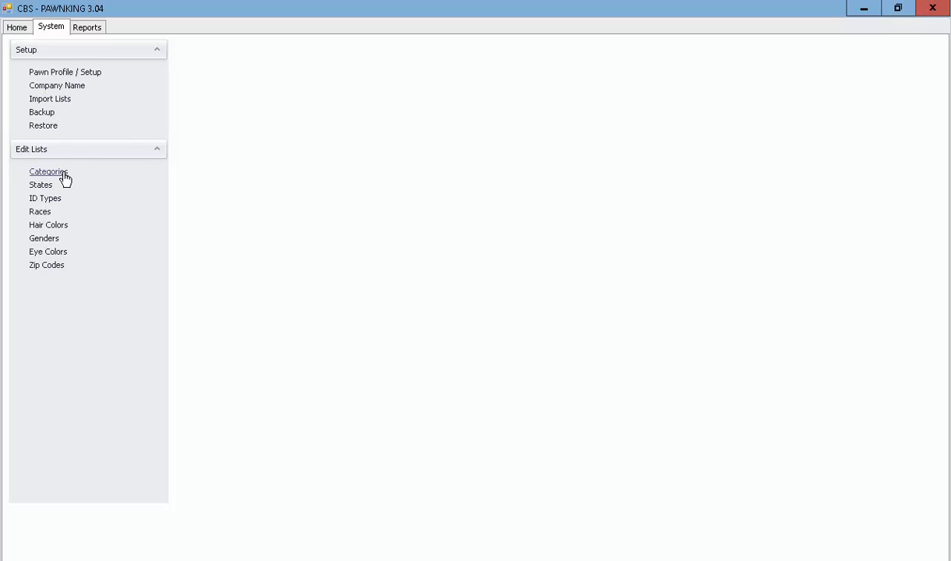
pyautogui.click(48, 172)
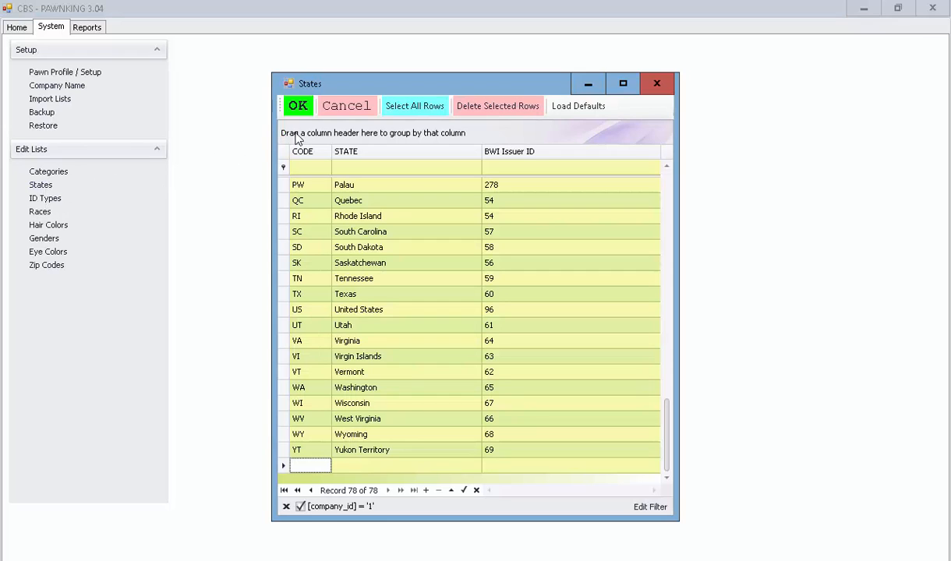
pyautogui.click(45, 198)
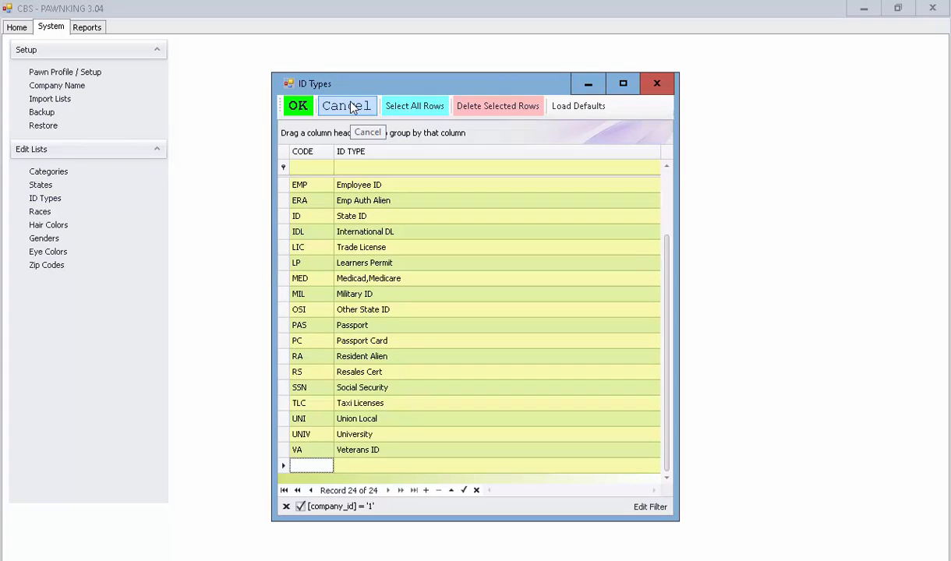
pyautogui.click(346, 106)
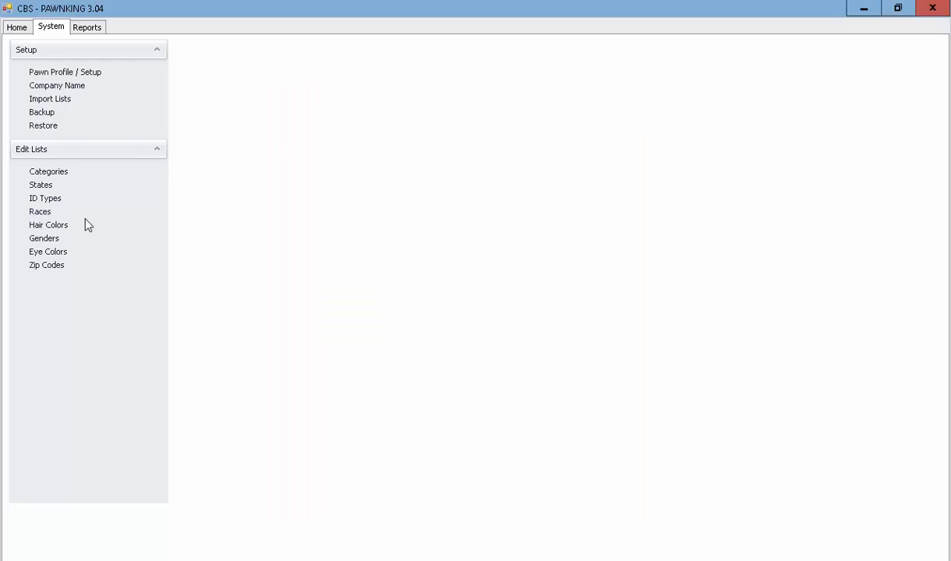
pyautogui.click(49, 224)
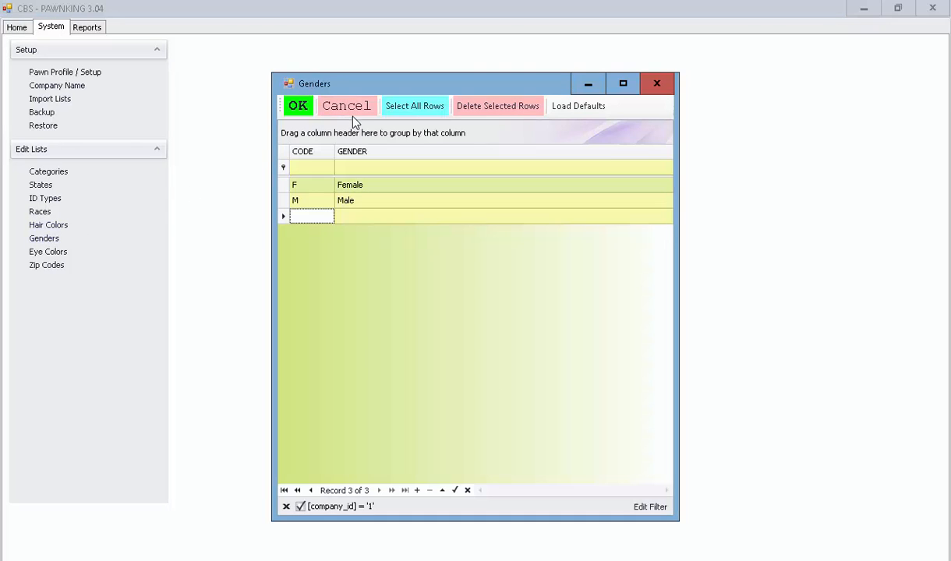
pyautogui.click(47, 251)
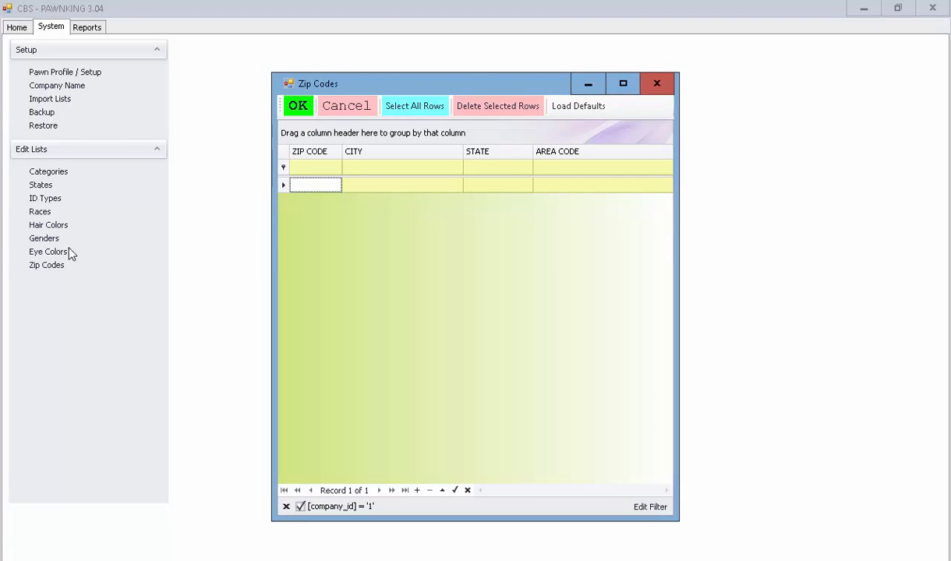
# Step: Review the Hair Colors list, answer its Load Defaults prompt and return to Home
pyautogui.click(49, 225)
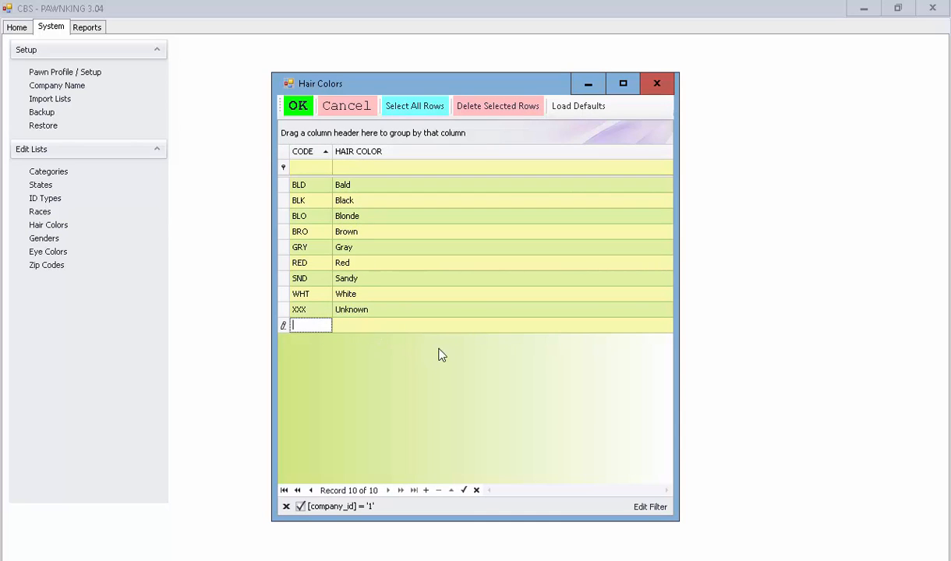
pyautogui.moveTo(590, 140)
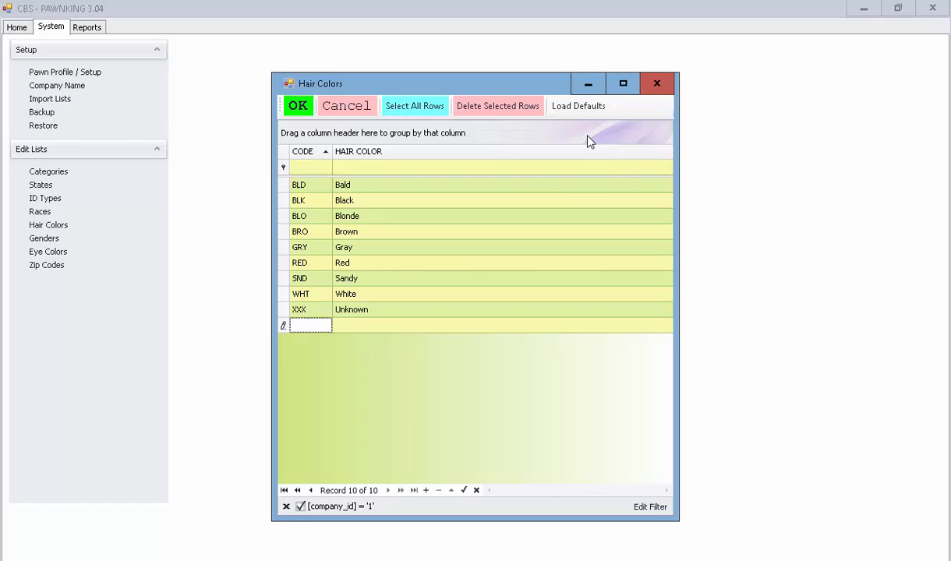
pyautogui.moveTo(497, 106)
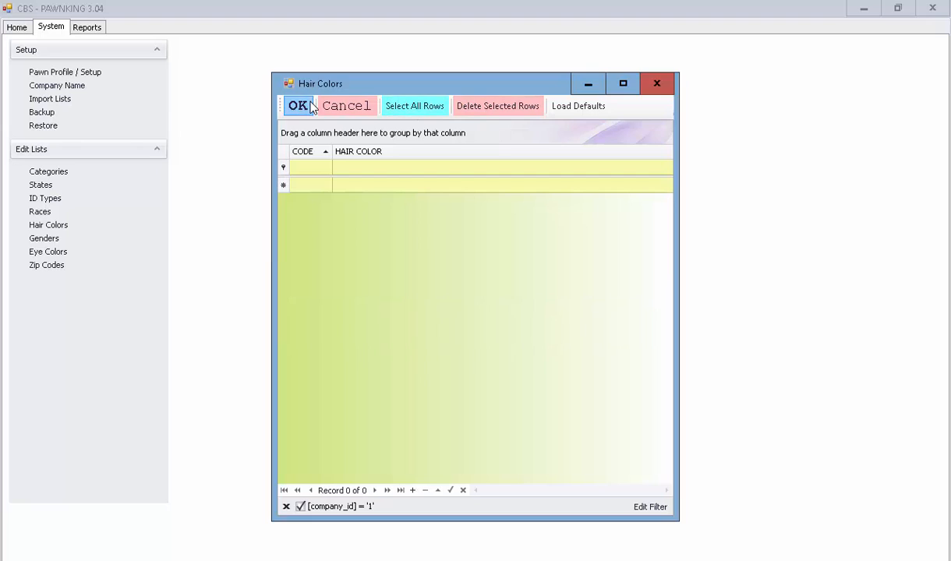
pyautogui.click(300, 106)
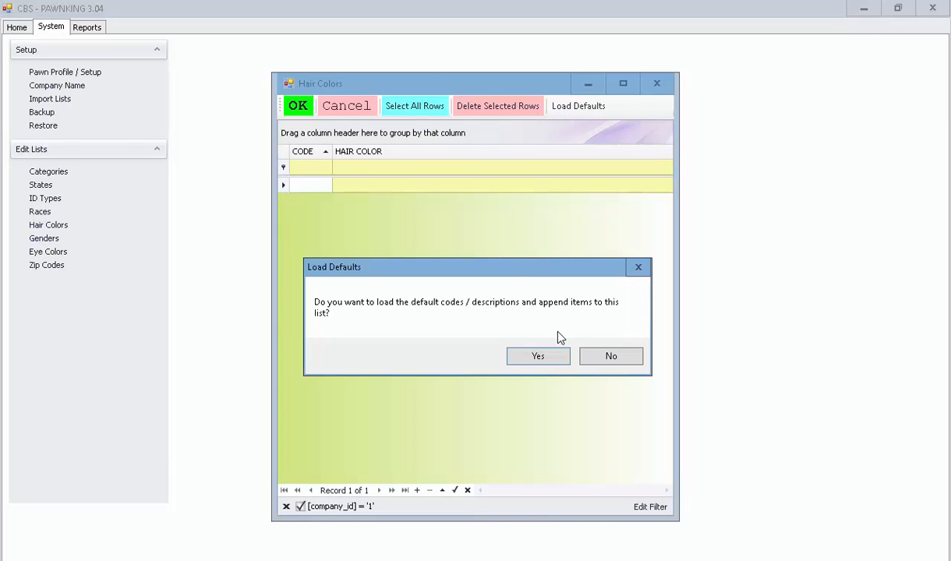
pyautogui.click(536, 356)
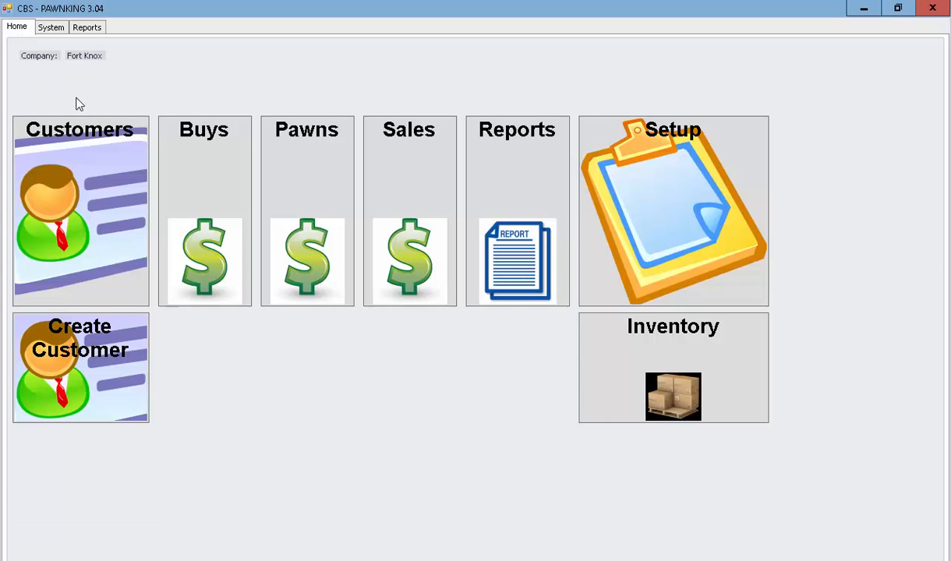
pyautogui.moveTo(121, 212)
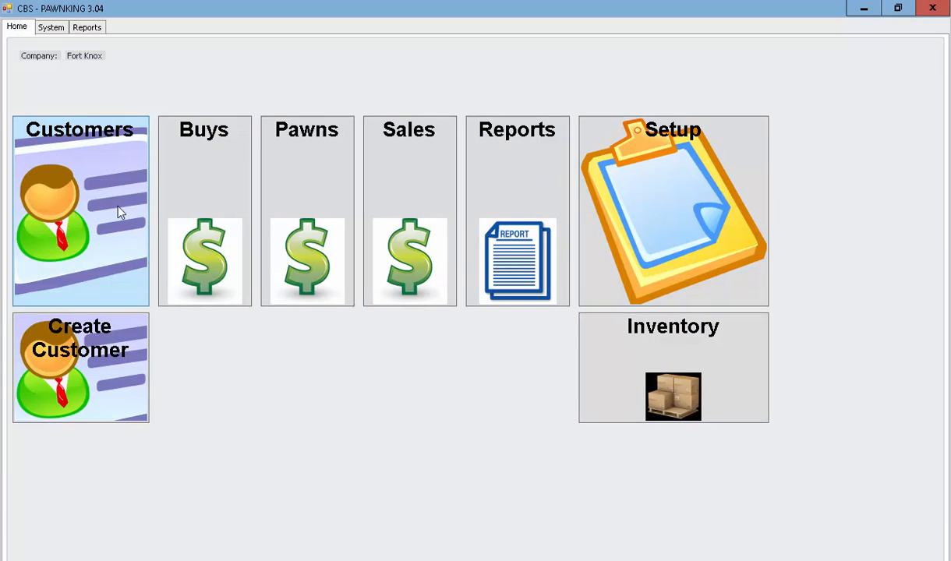
pyautogui.moveTo(437, 181)
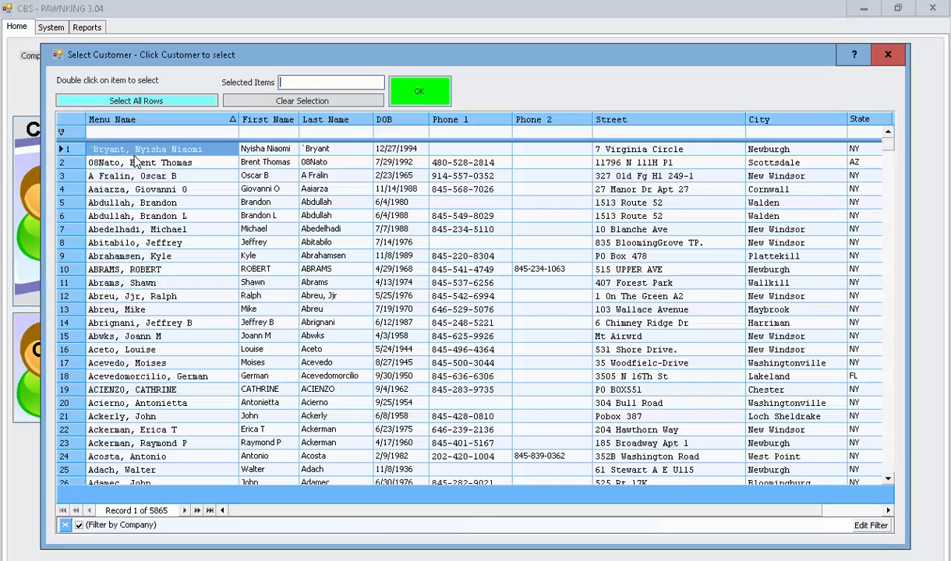
pyautogui.moveTo(870, 412)
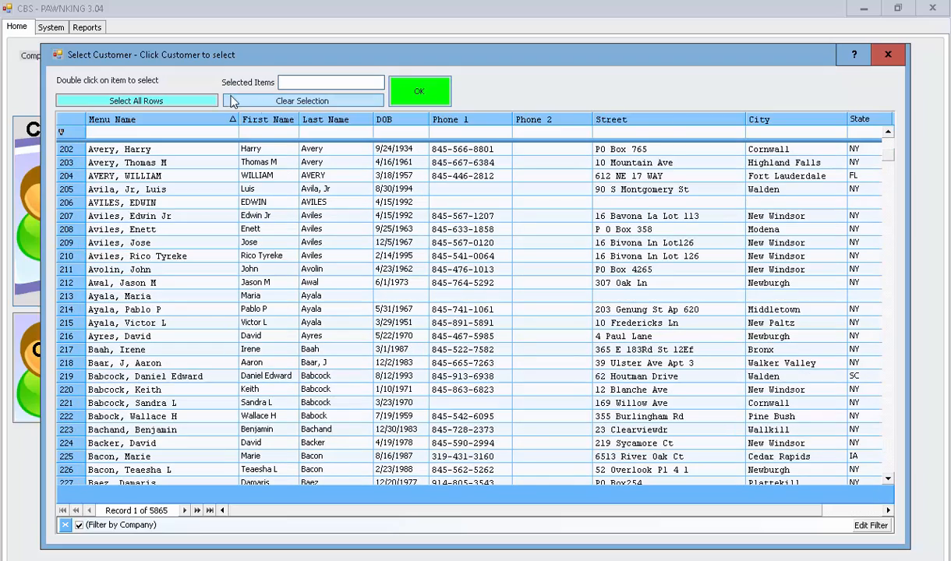
# Step: Filter customers by name 'maria' and city 'ma' and pick the first of the three matches
pyautogui.click(303, 100)
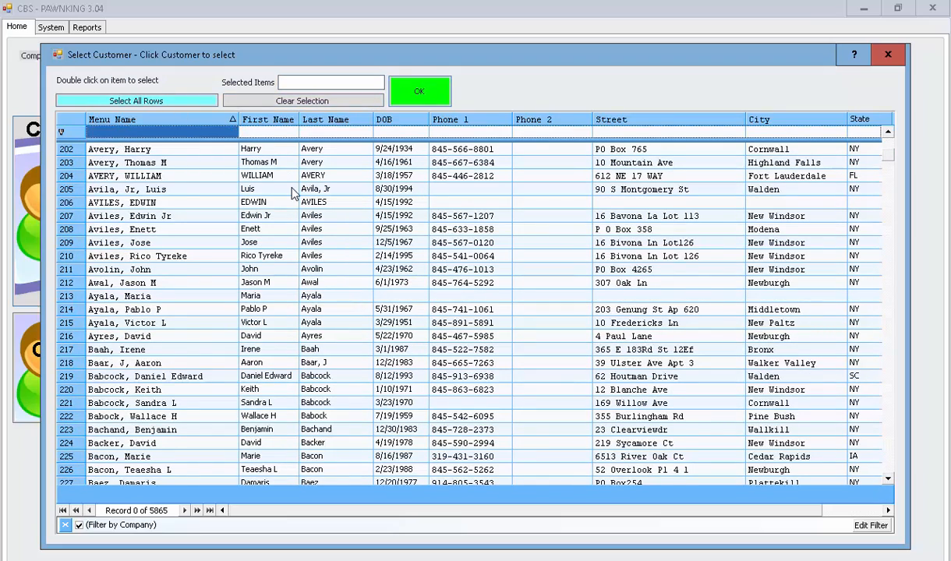
pyautogui.write('maria')
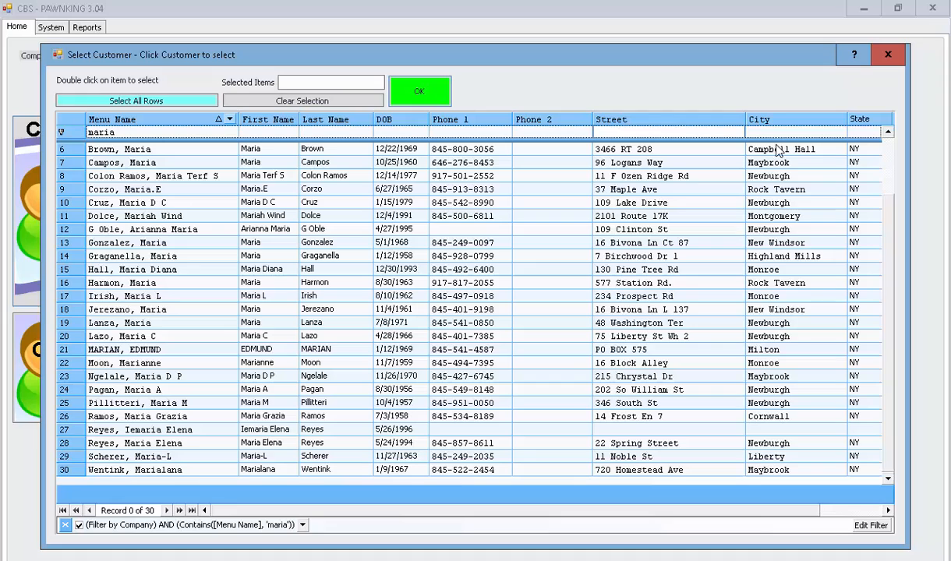
pyautogui.write('ma')
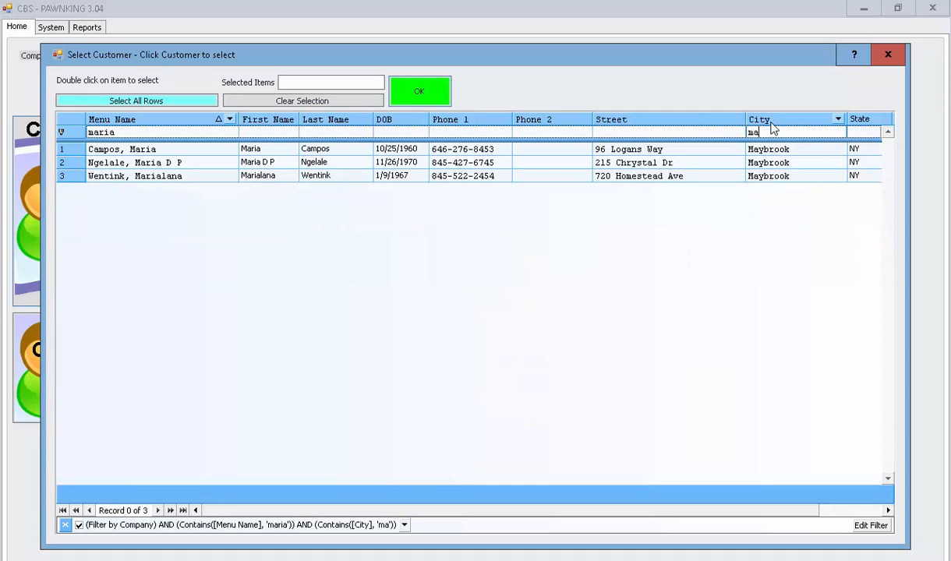
pyautogui.moveTo(189, 154)
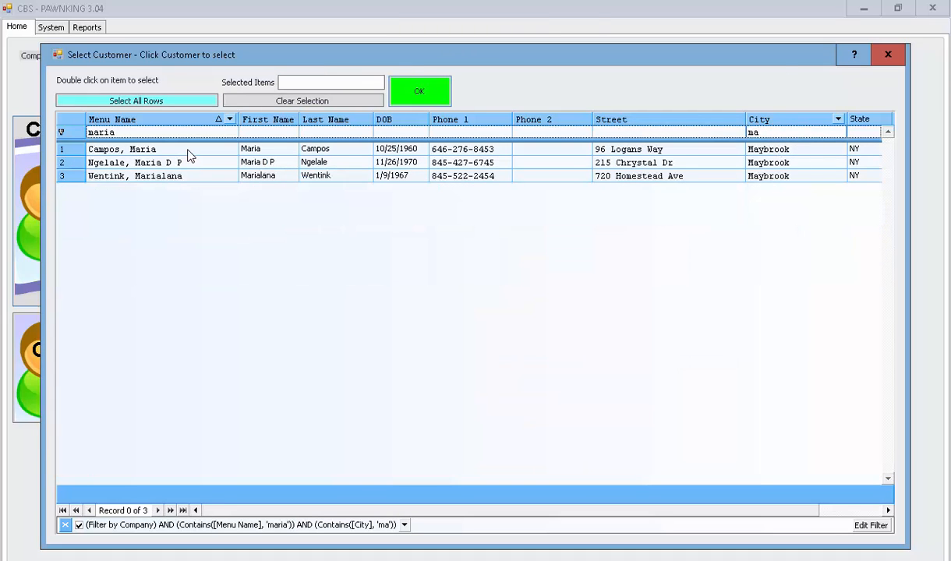
pyautogui.click(889, 54)
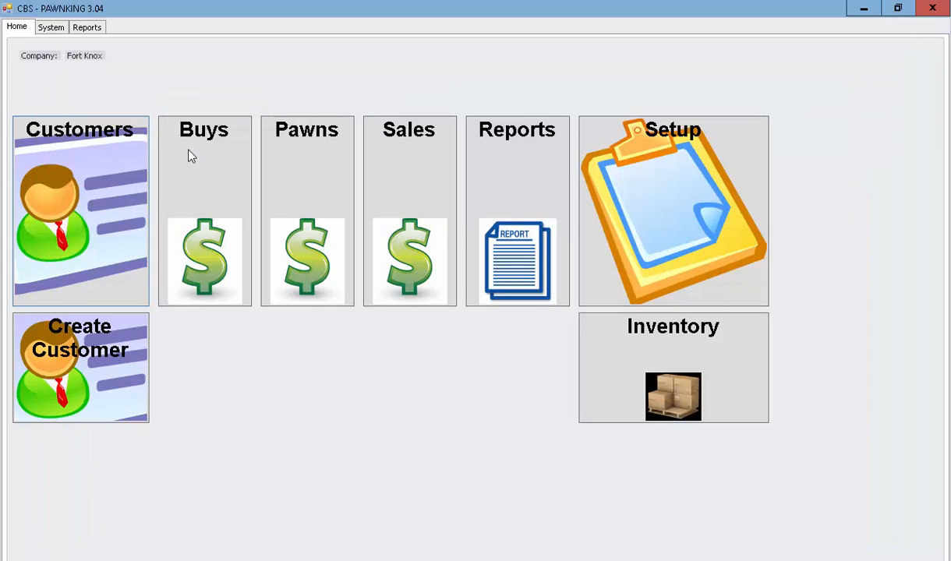
pyautogui.click(80, 211)
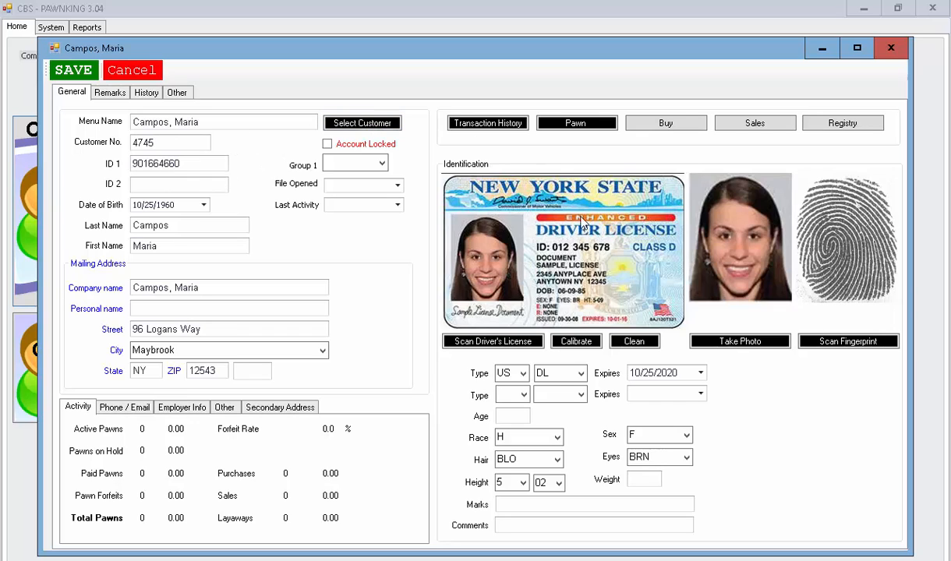
pyautogui.moveTo(611, 442)
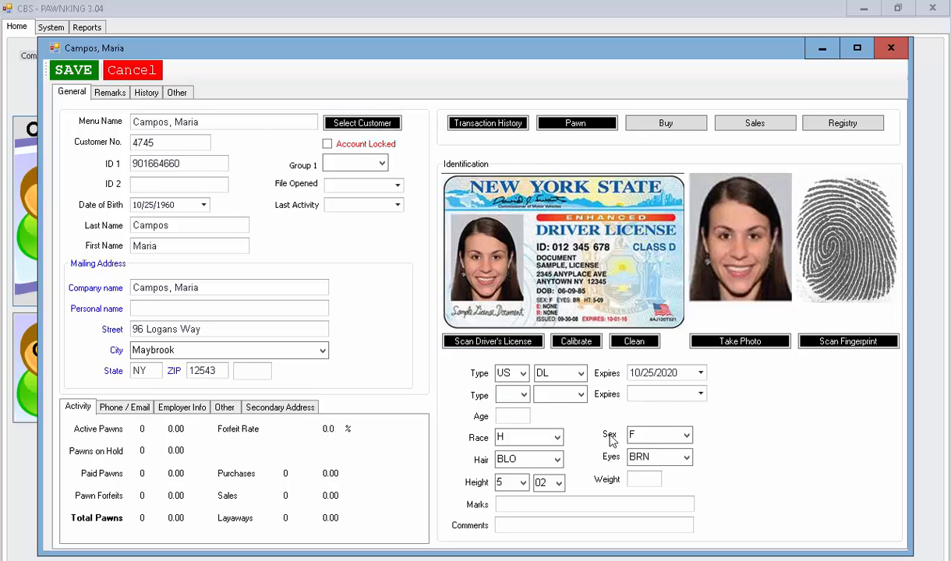
pyautogui.moveTo(489, 483)
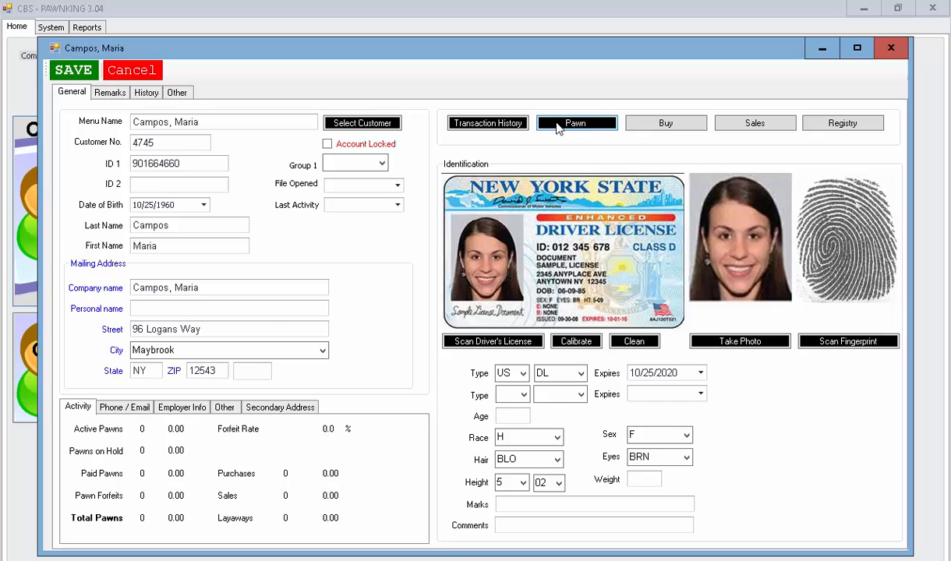
pyautogui.click(577, 121)
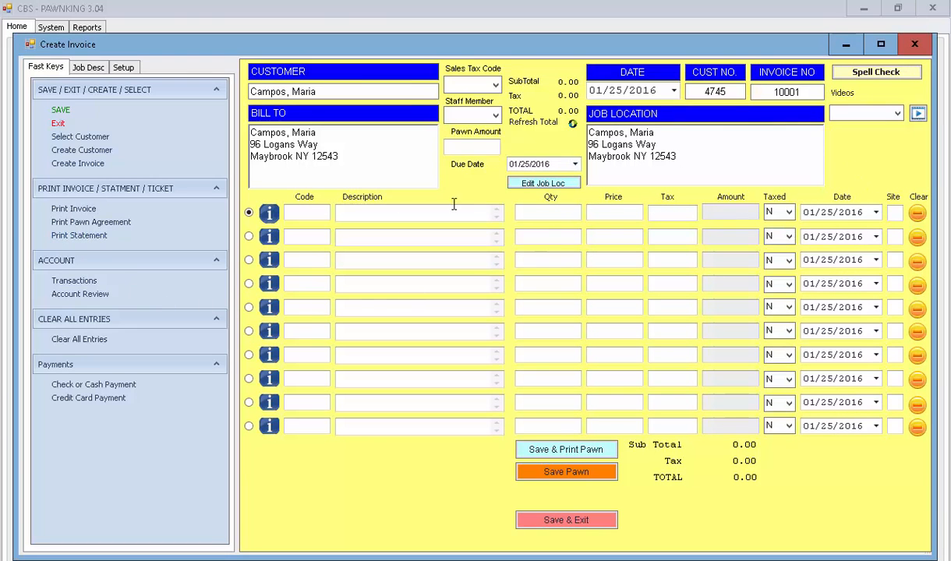
pyautogui.click(87, 65)
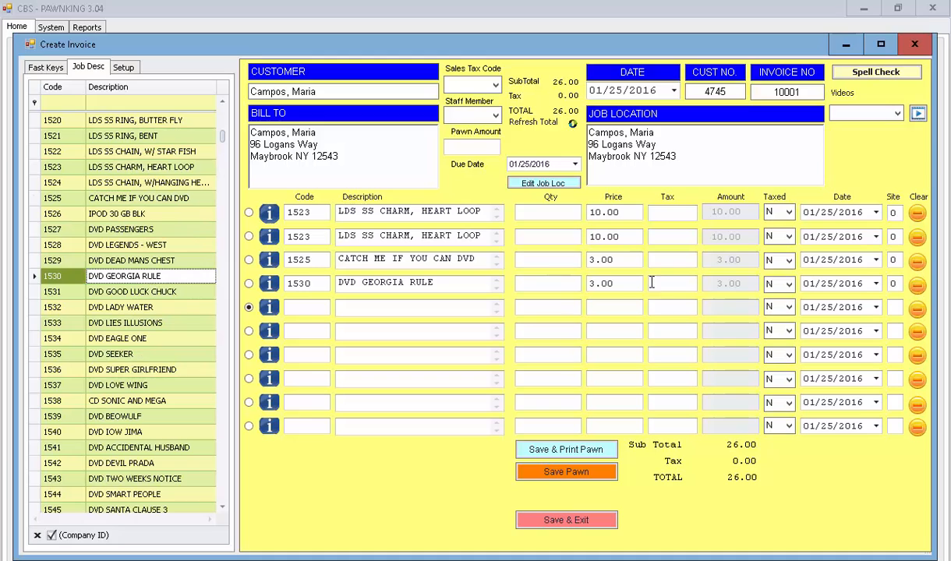
pyautogui.moveTo(632, 393)
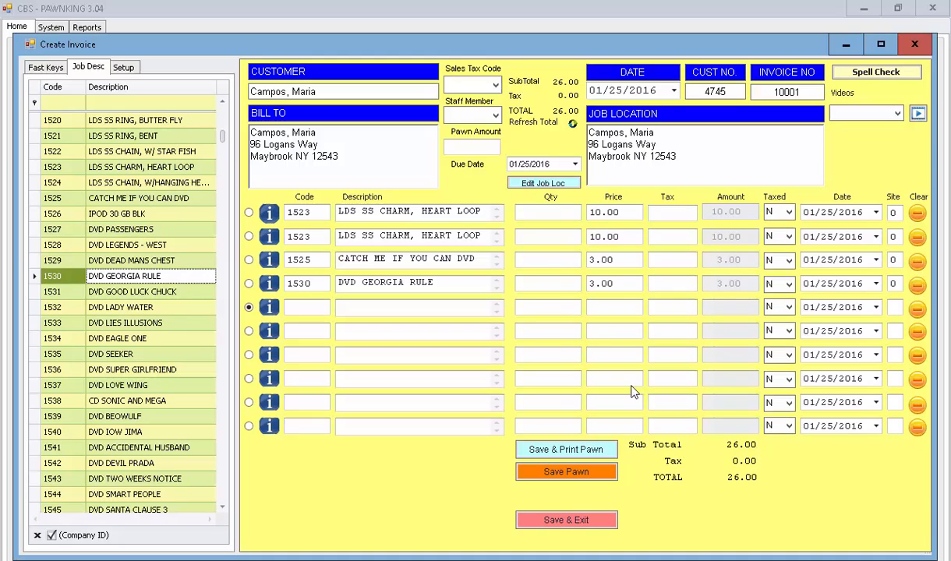
# Step: Save the 26.00 pawn invoice, confirm the save and preview its pawn agreement
pyautogui.click(45, 65)
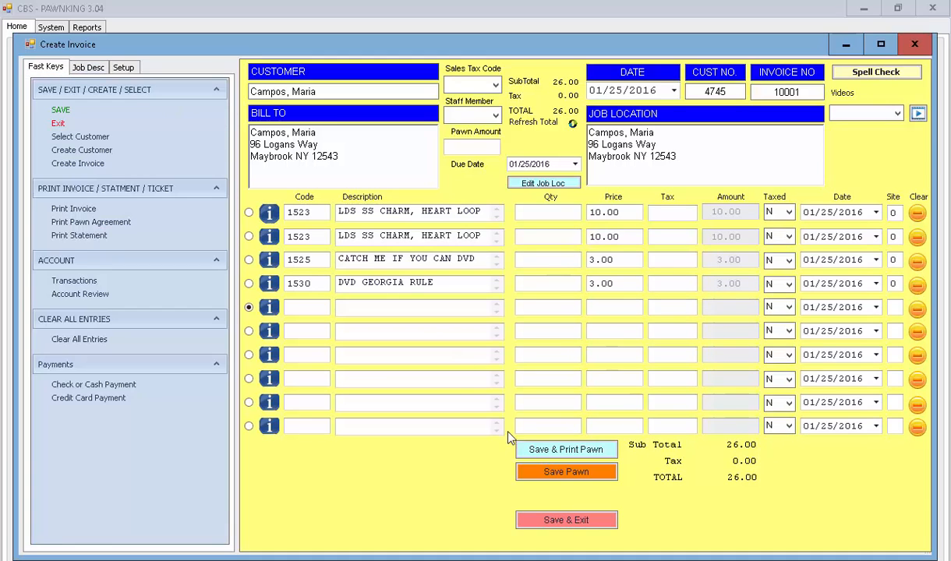
pyautogui.click(566, 471)
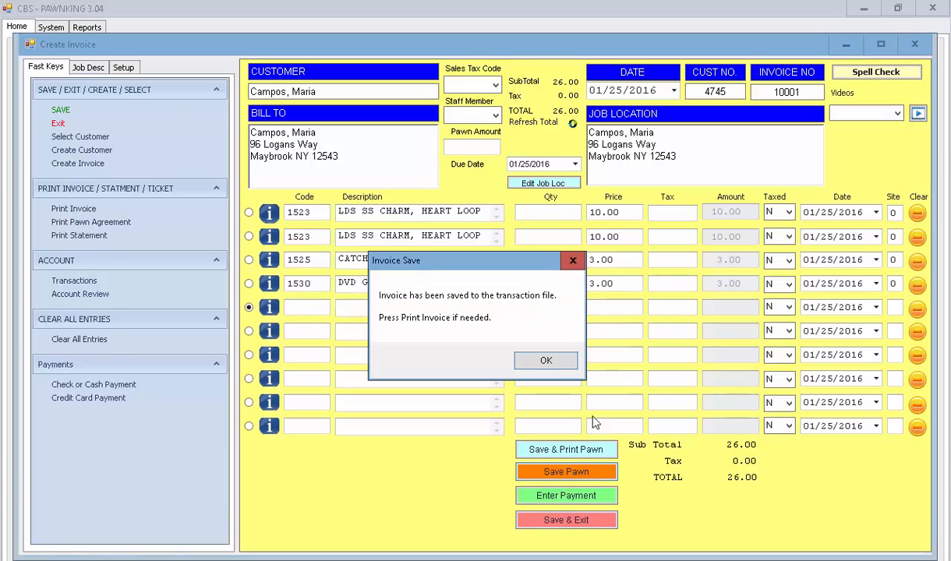
pyautogui.click(546, 360)
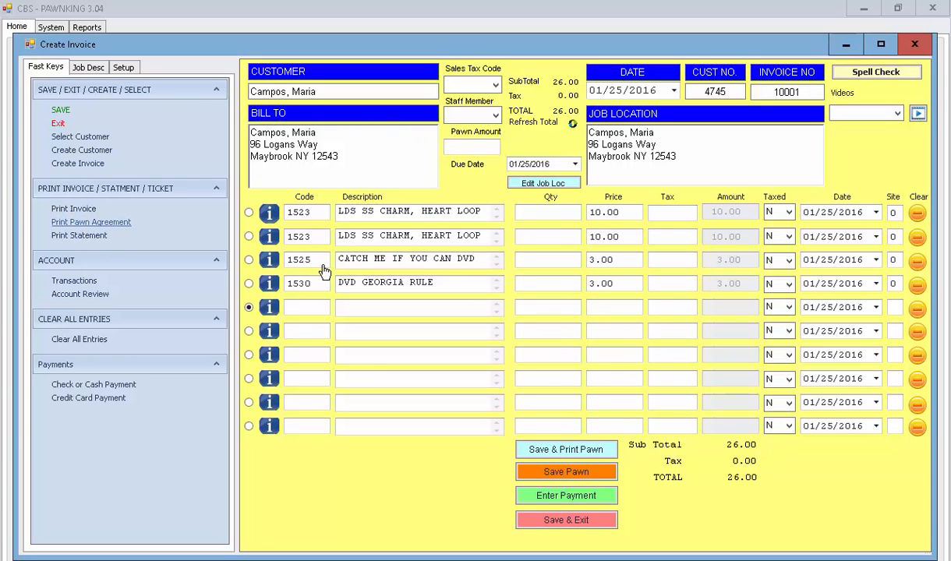
pyautogui.moveTo(499, 248)
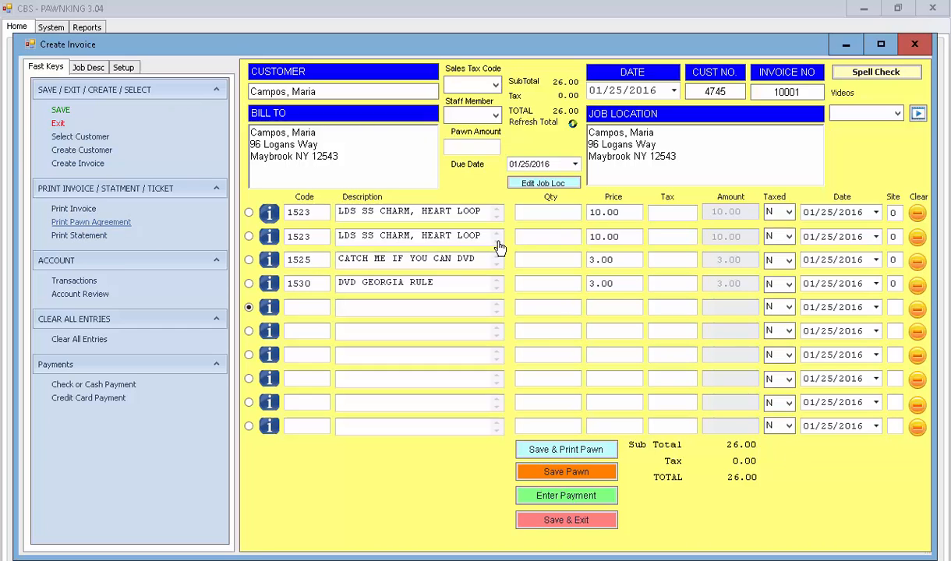
pyautogui.click(91, 221)
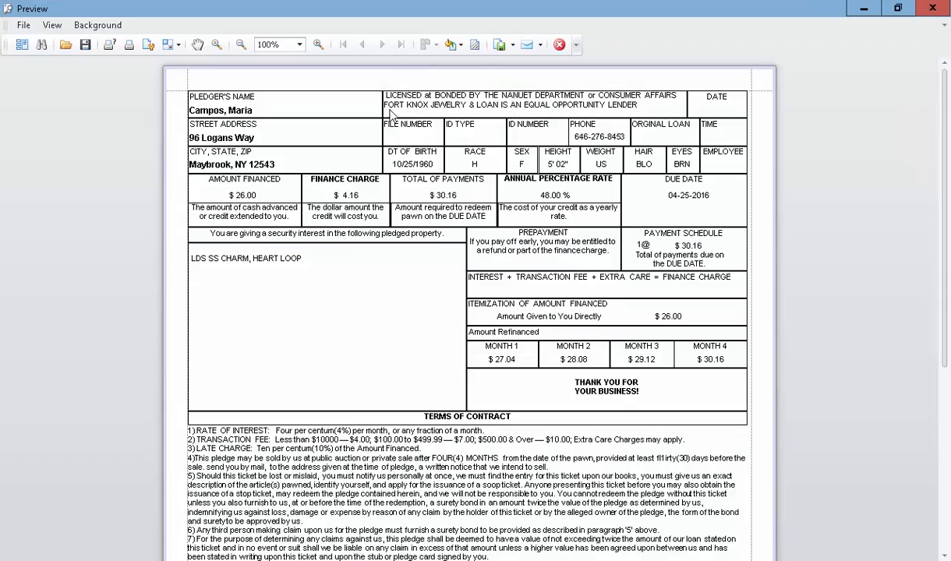
# Step: Scroll the pawn agreement preview to the 30.16 total of payments due 04-25-2016 at 48.00% APR
pyautogui.scroll(-3)
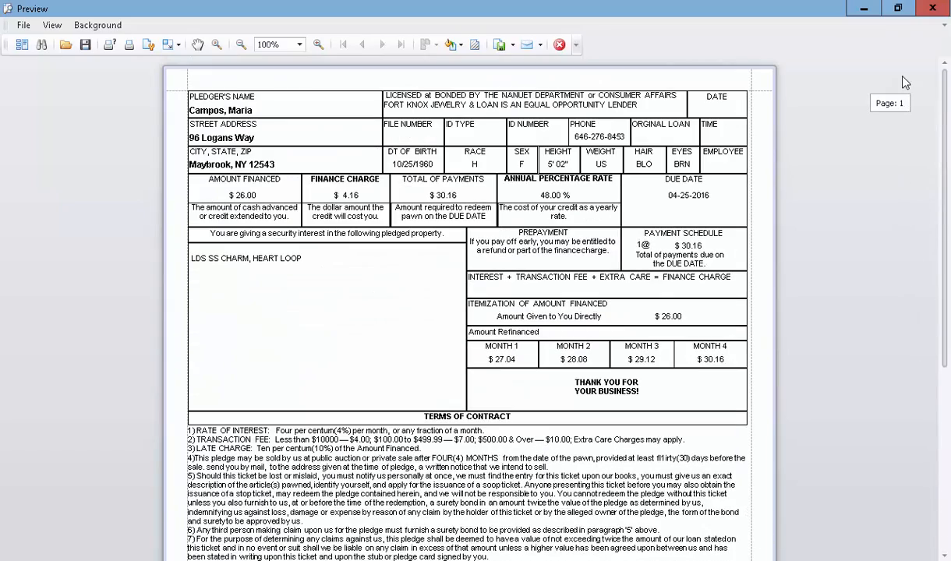
pyautogui.moveTo(133, 343)
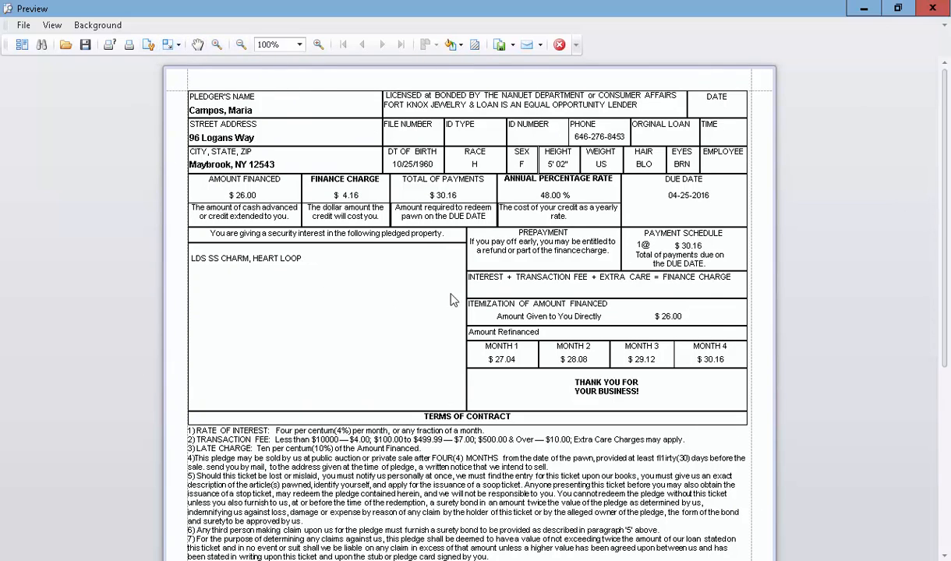
pyautogui.moveTo(766, 156)
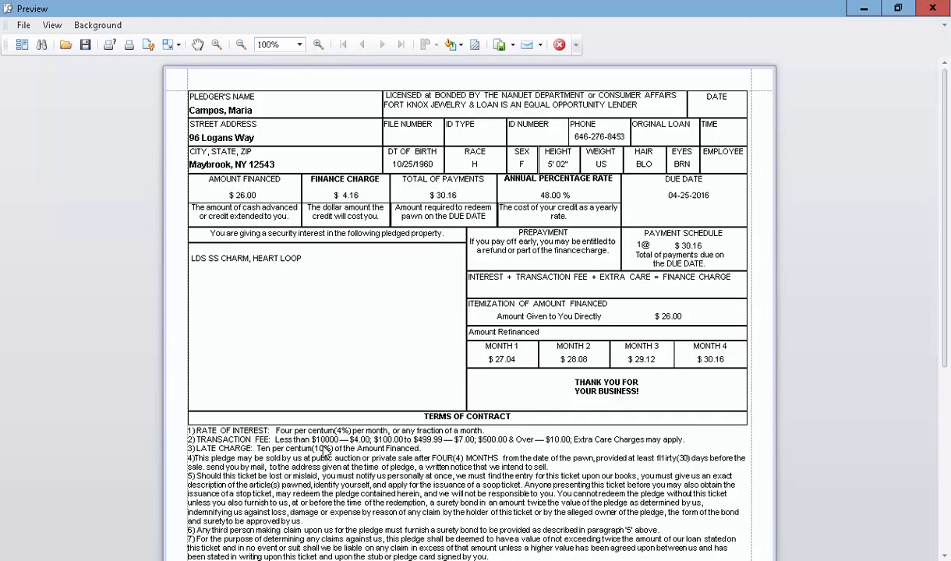
pyautogui.moveTo(630, 468)
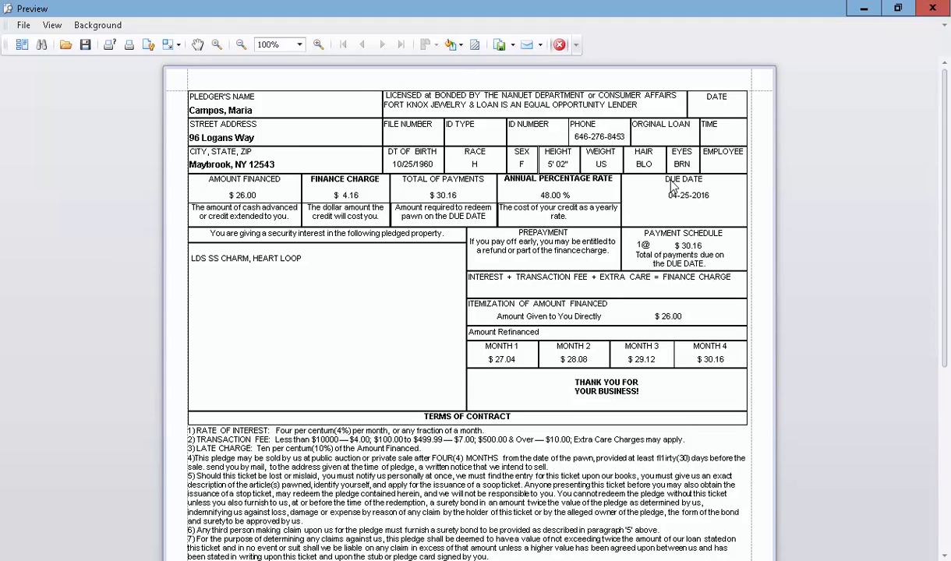
pyautogui.moveTo(624, 190)
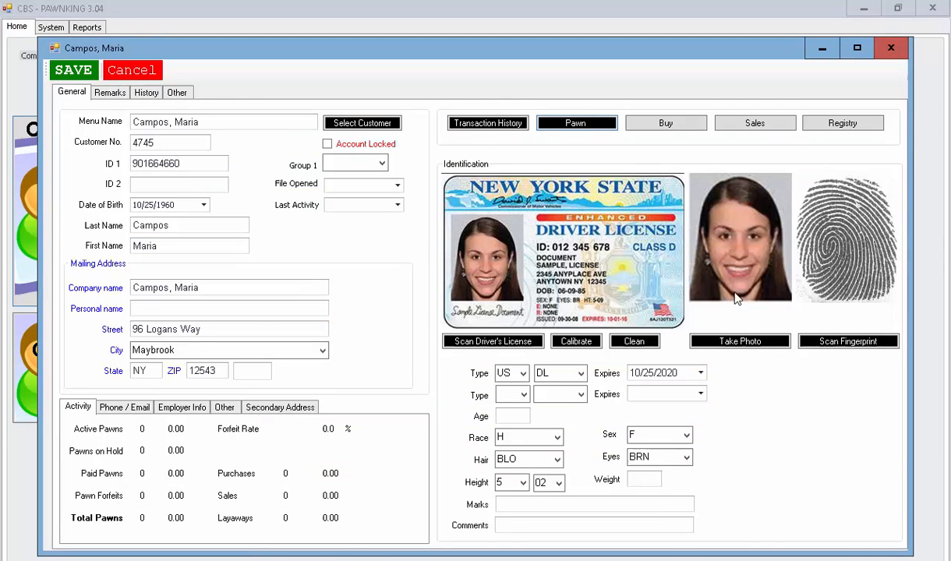
# Step: Search inventory for descriptions containing 'rawling', view the first of ten matches and return to Home
pyautogui.click(131, 70)
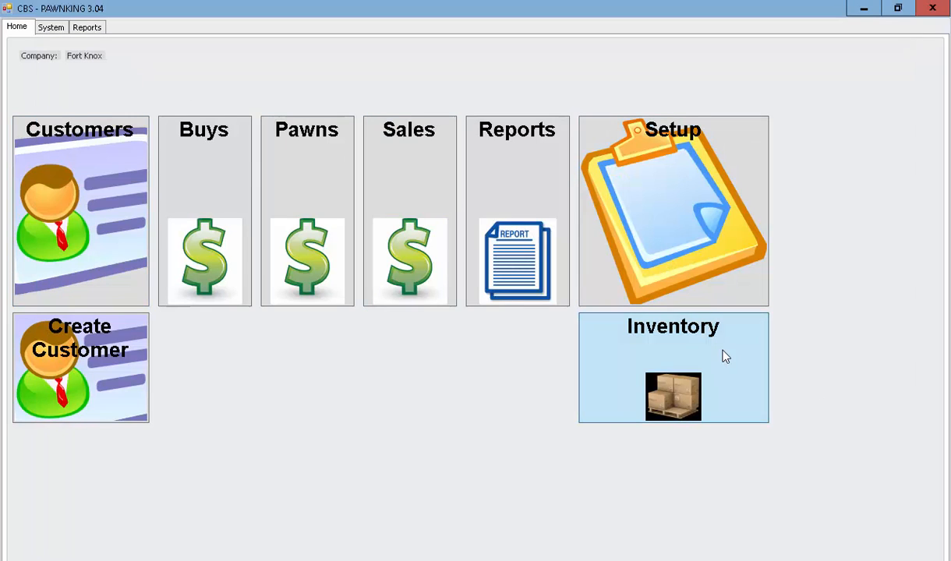
pyautogui.click(674, 368)
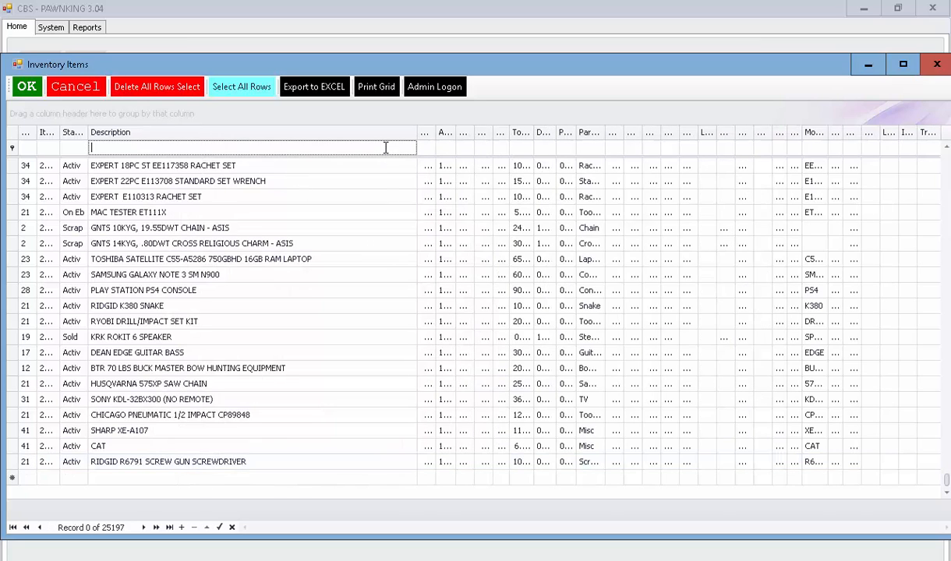
pyautogui.write('rawling')
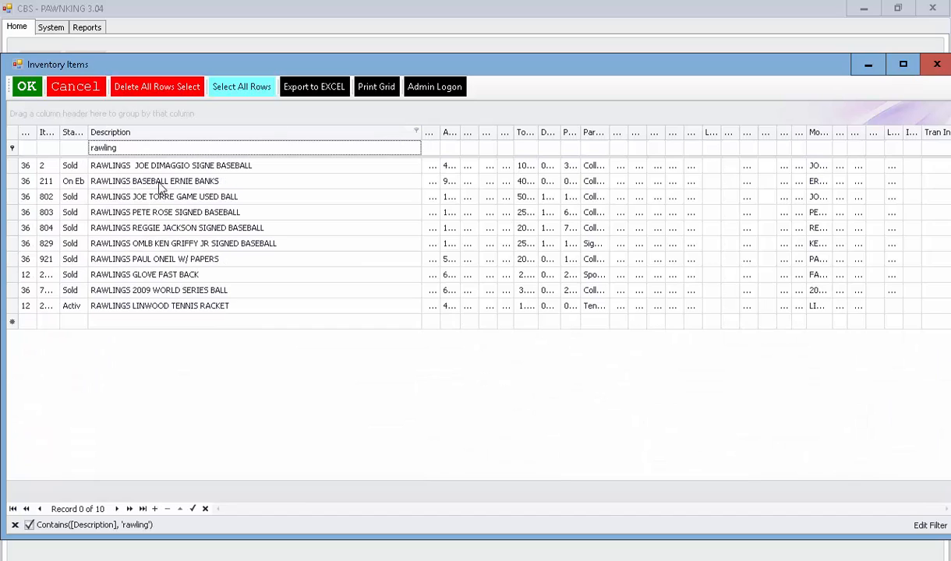
pyautogui.click(171, 165)
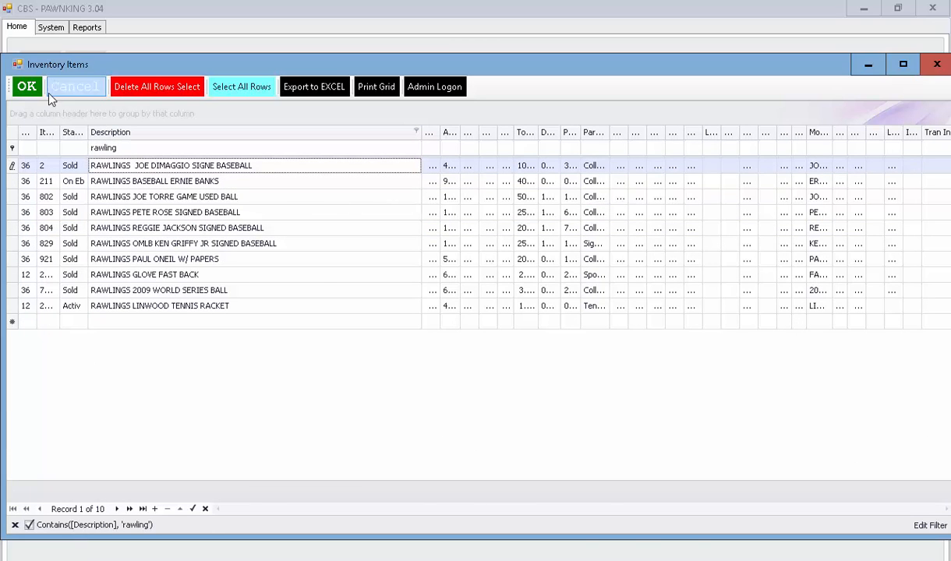
pyautogui.click(75, 88)
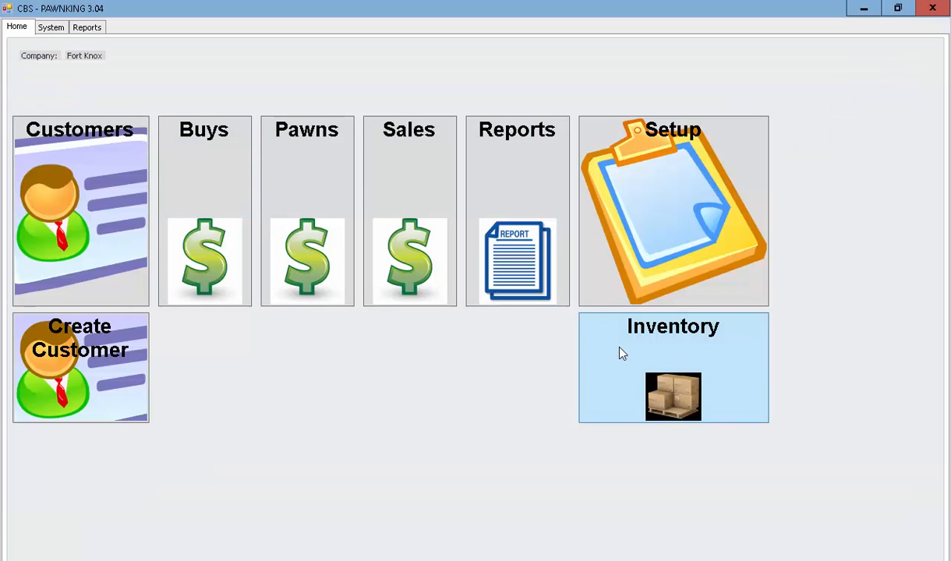
pyautogui.click(674, 368)
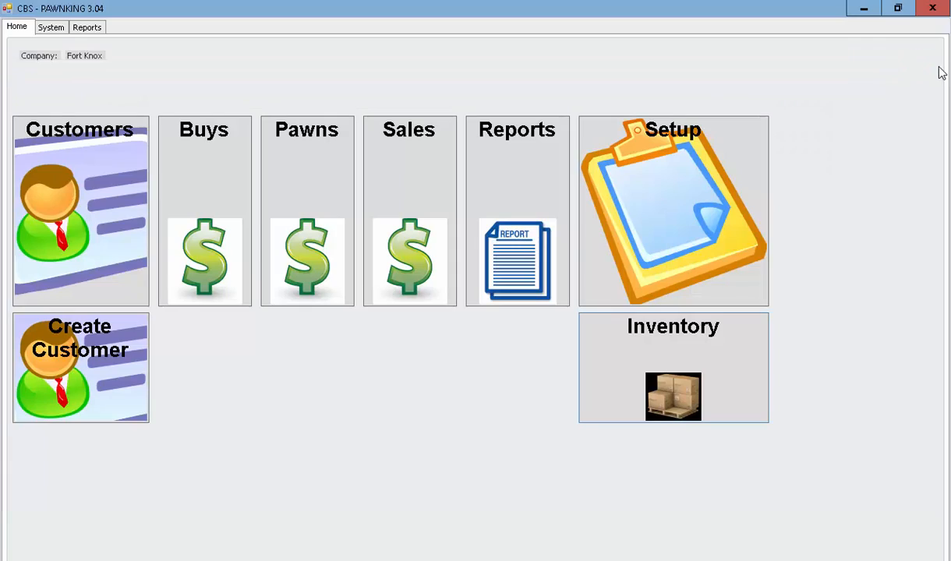
pyautogui.moveTo(650, 270)
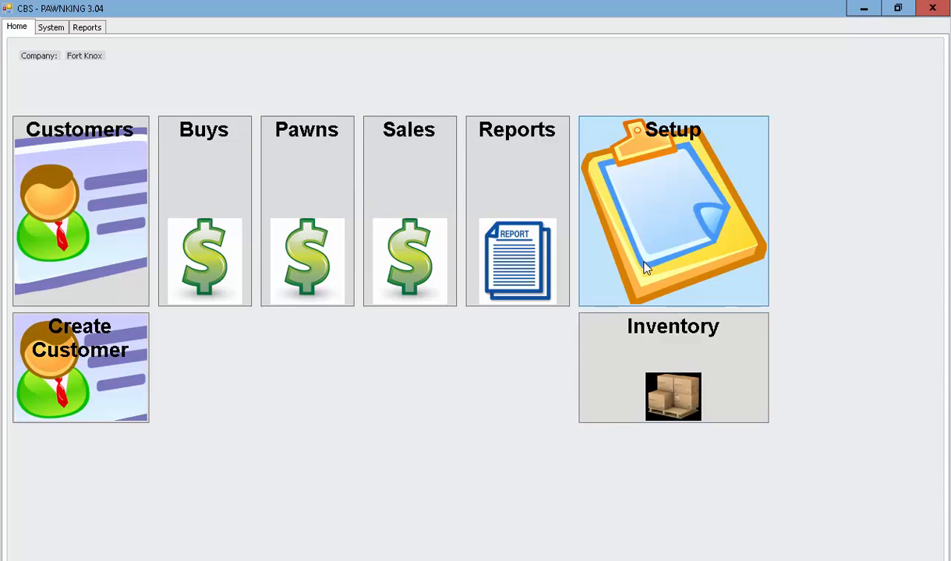
# Step: Review the Pawn Profile's Rates, Fees, Extensions, Prorating and General Setup tabs, finishing on Terms
pyautogui.click(673, 210)
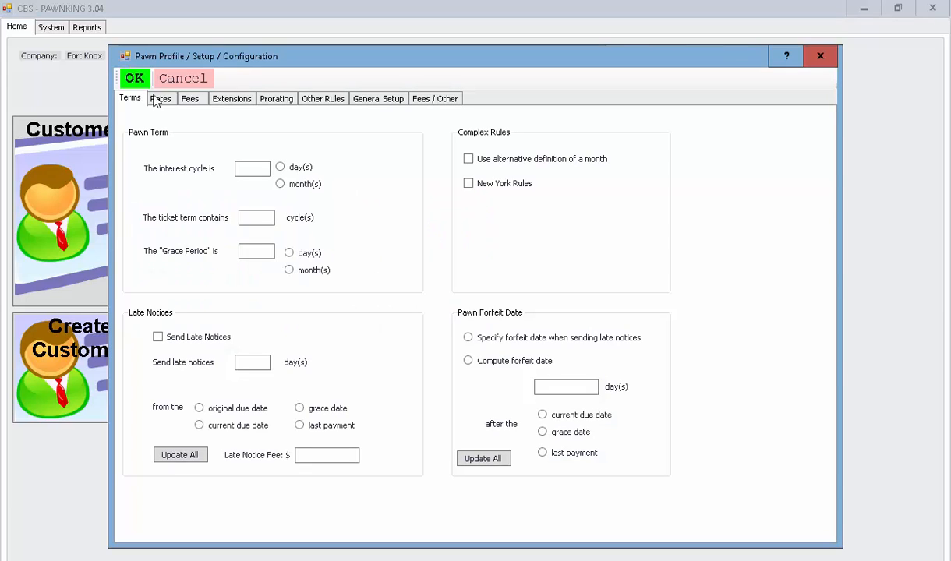
pyautogui.click(161, 98)
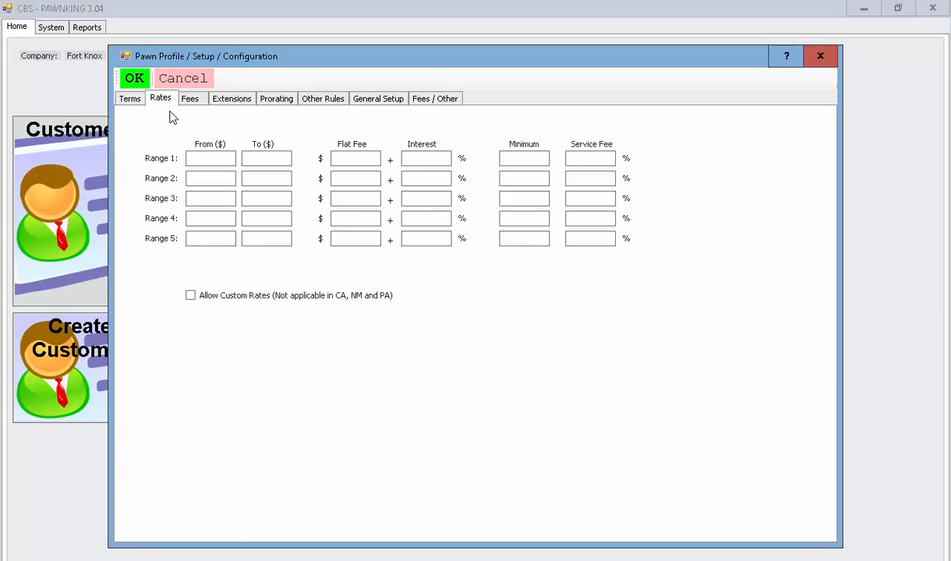
pyautogui.click(191, 98)
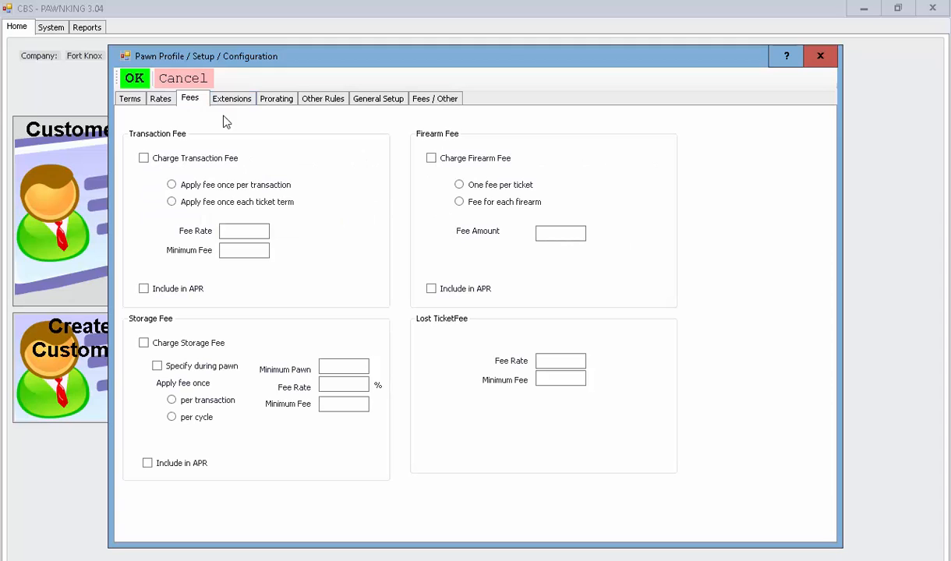
pyautogui.click(230, 98)
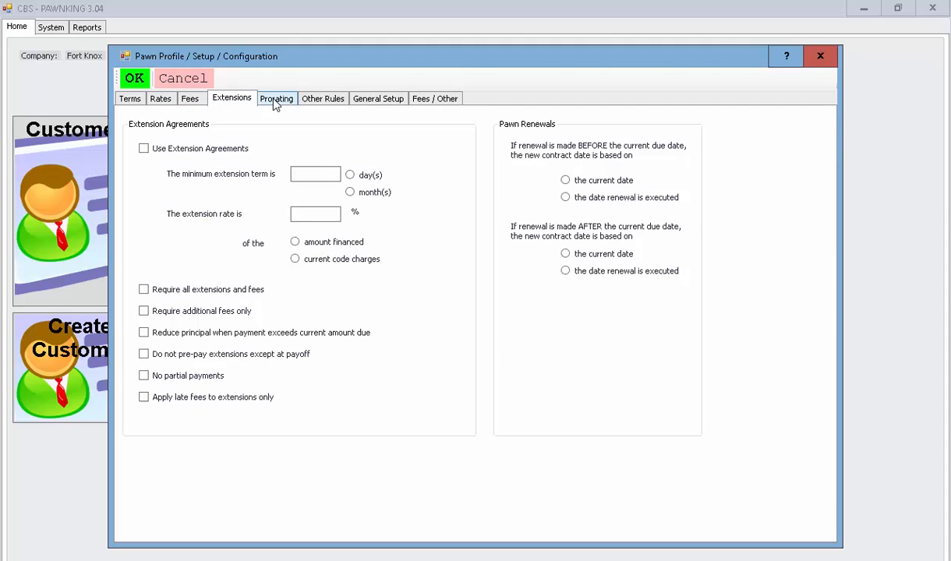
pyautogui.click(276, 99)
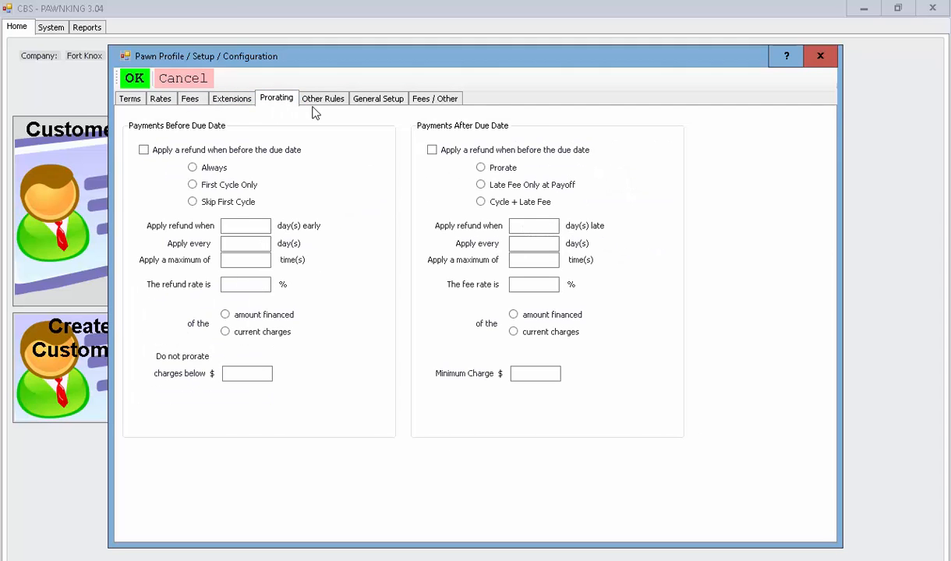
pyautogui.click(377, 99)
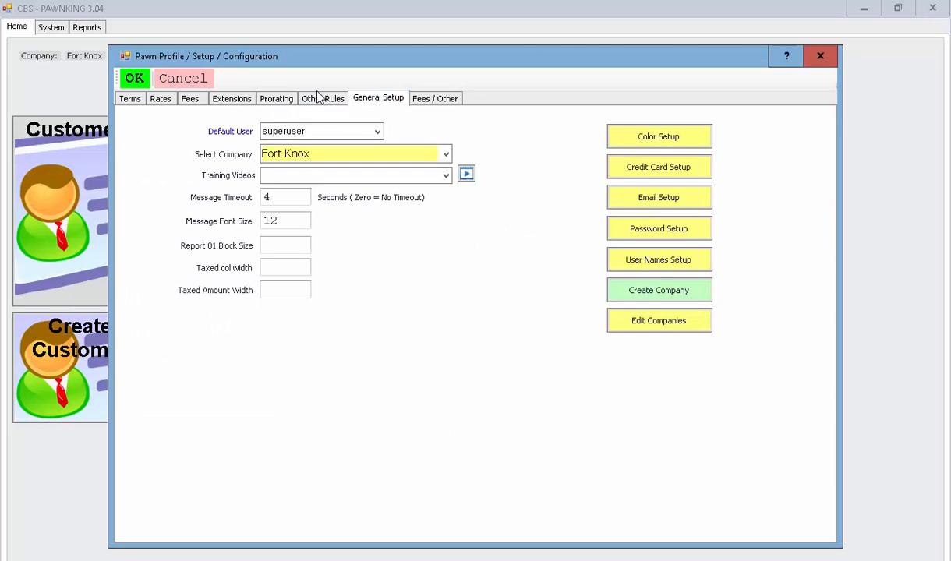
pyautogui.click(190, 98)
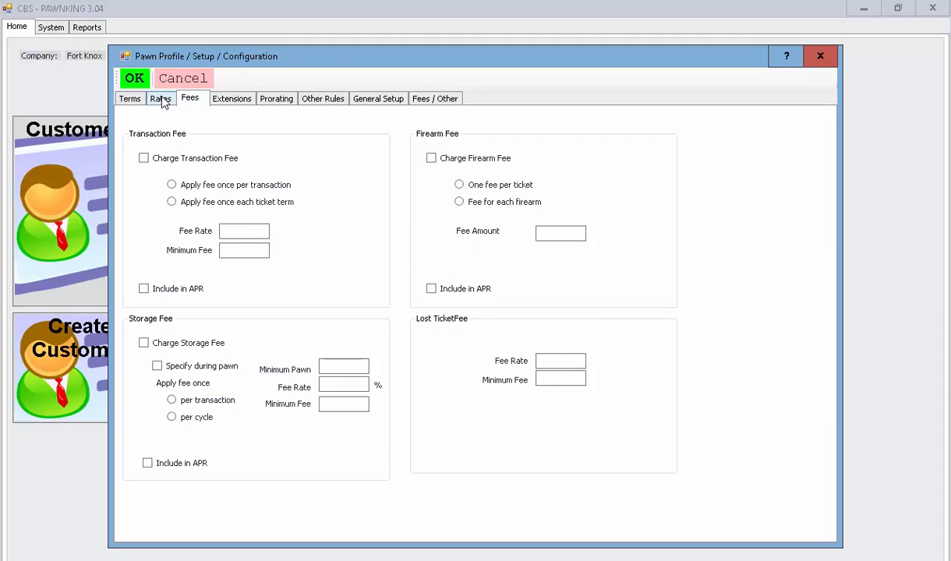
pyautogui.click(130, 98)
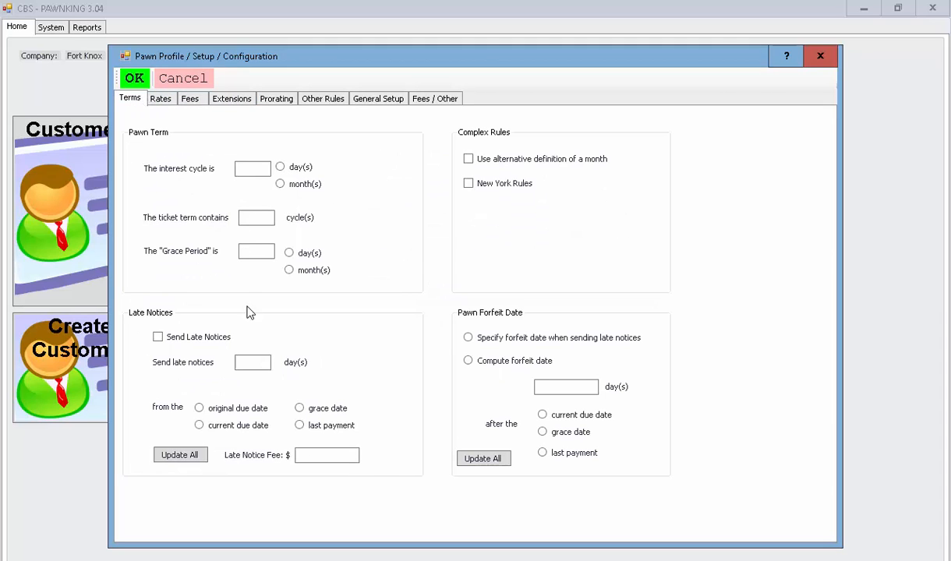
pyautogui.moveTo(335, 121)
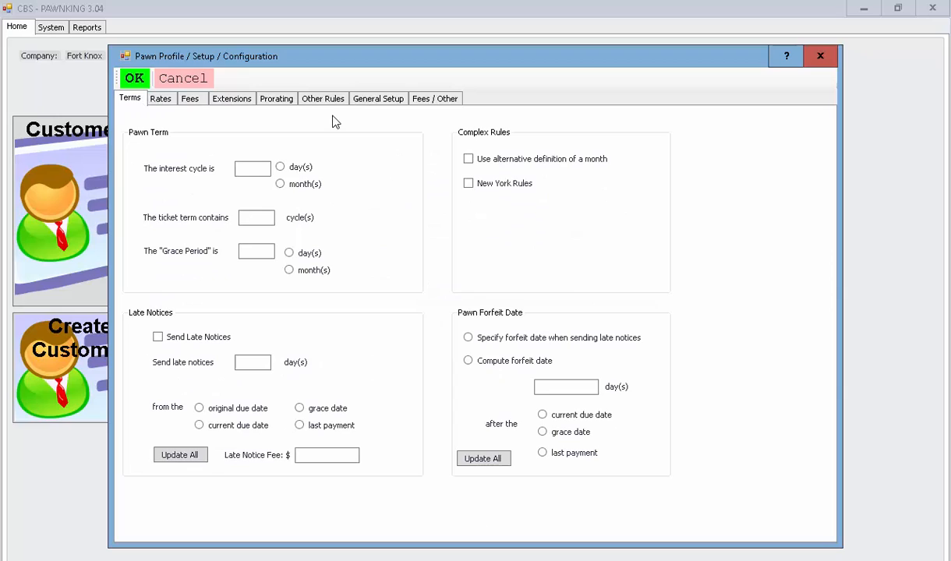